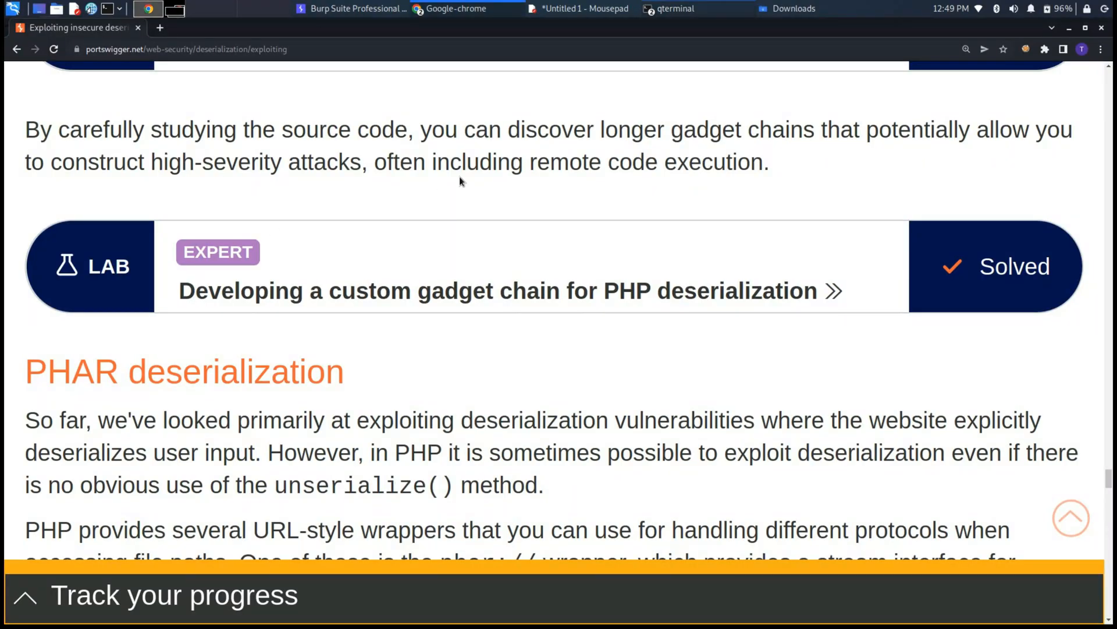
mouse_move(367, 266)
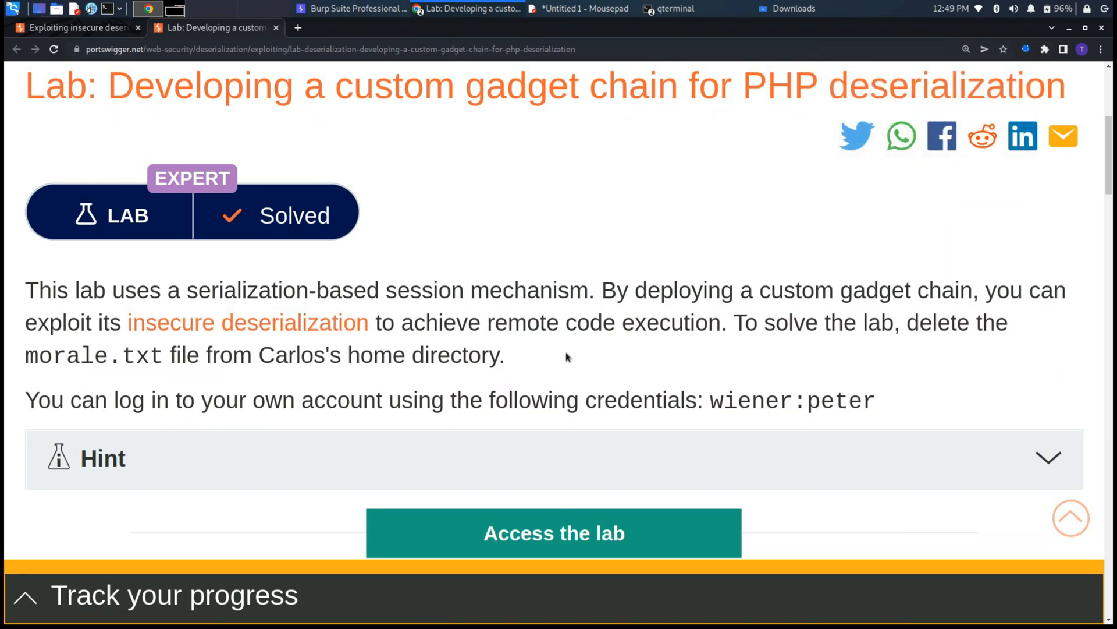
mouse_move(832, 260)
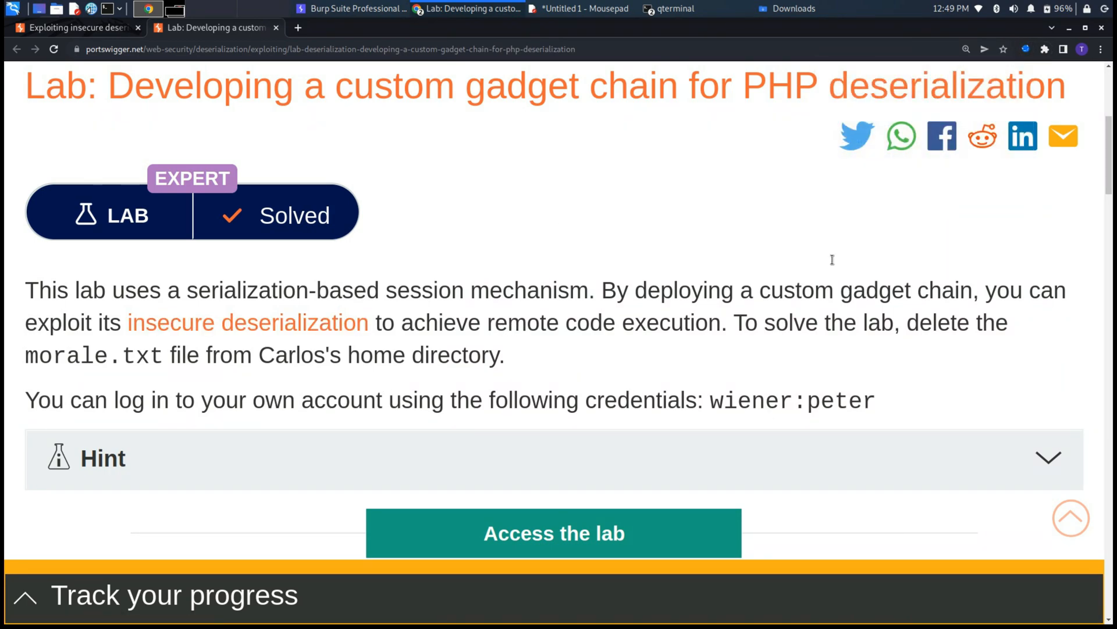
Access the lab instance so its shop home page loads, marked not solved.
left_click(553, 533)
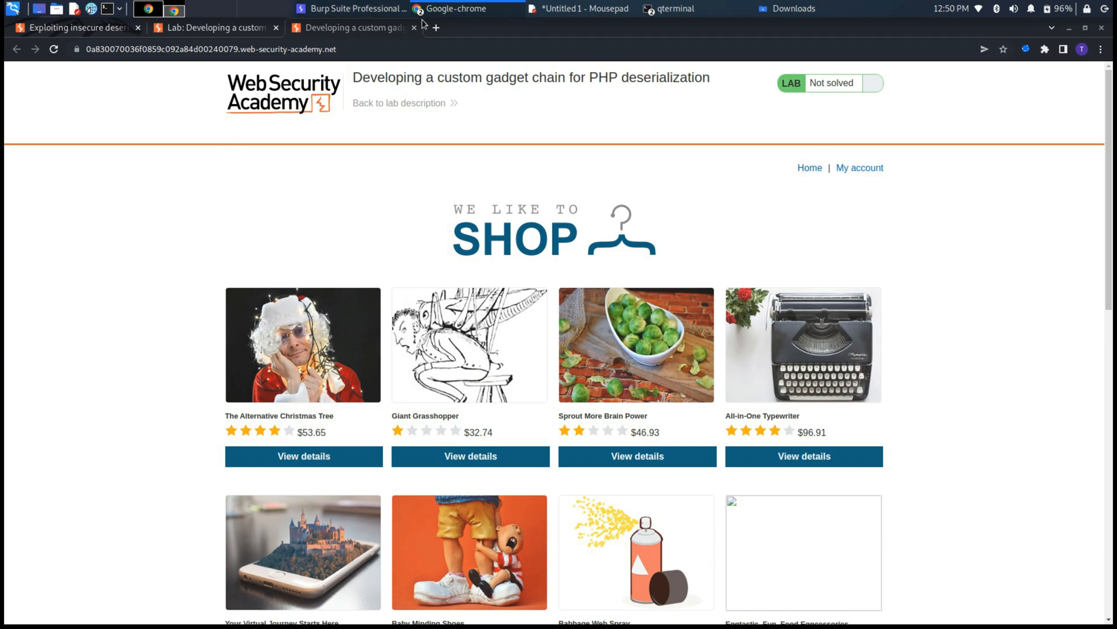
left_click(357, 9)
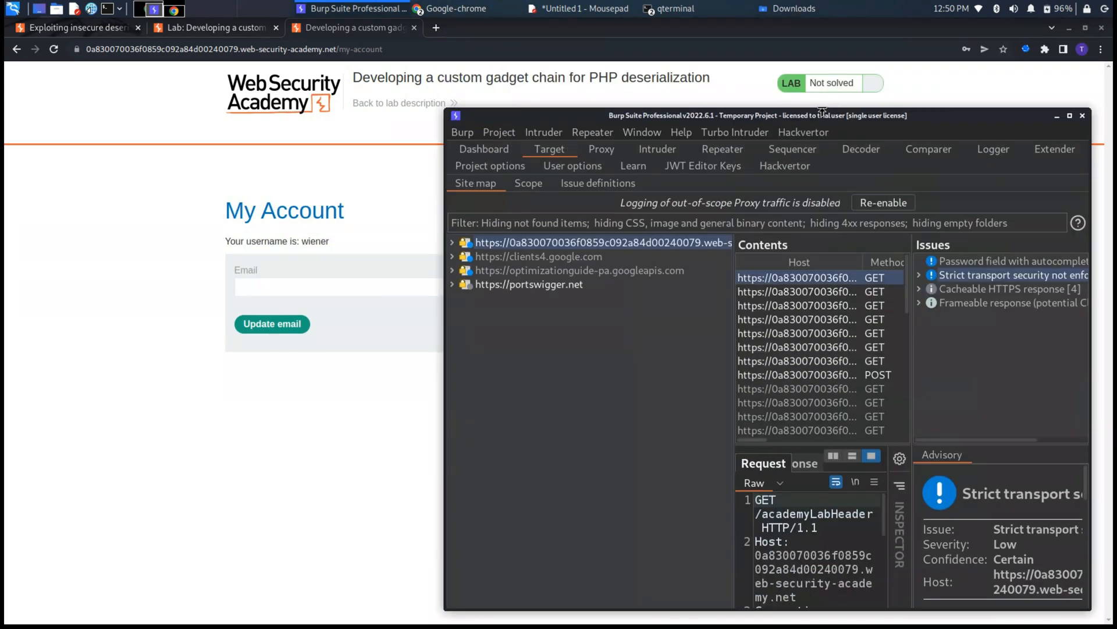
left_click(1069, 116)
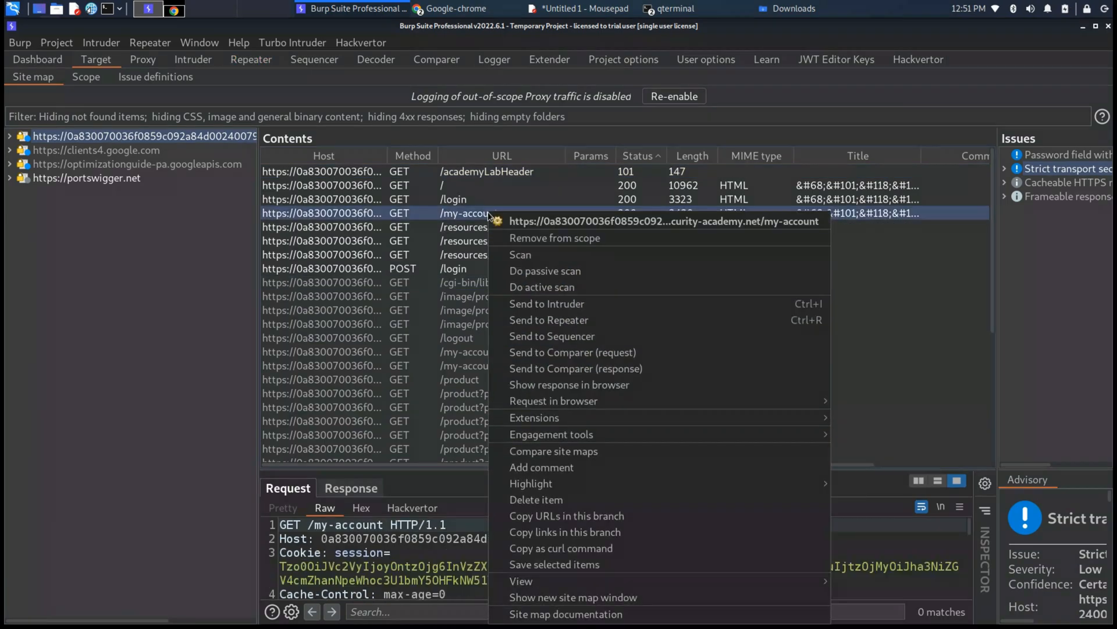
Send /my-account to Repeater and Base64-decode its session cookie into the serialized User object.
left_click(549, 319)
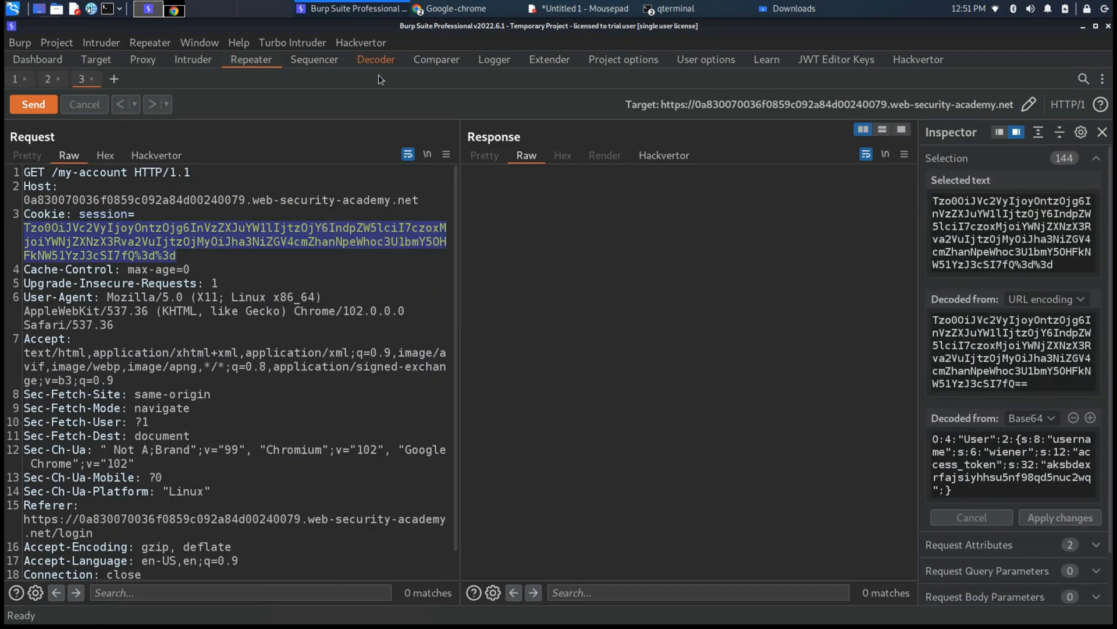
left_click(376, 59)
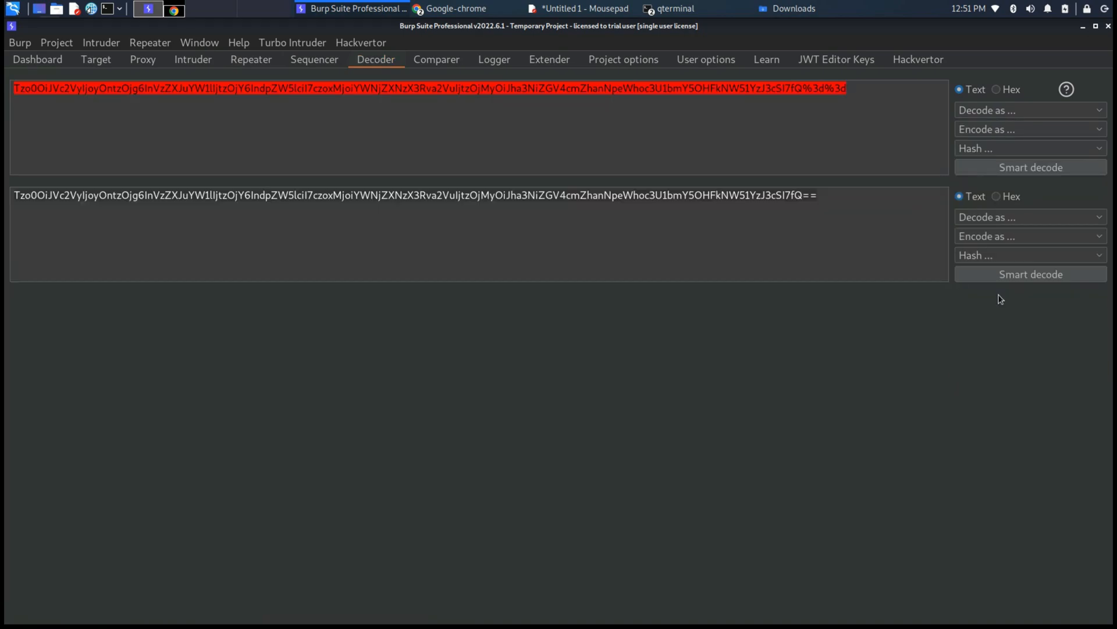
left_click(1029, 273)
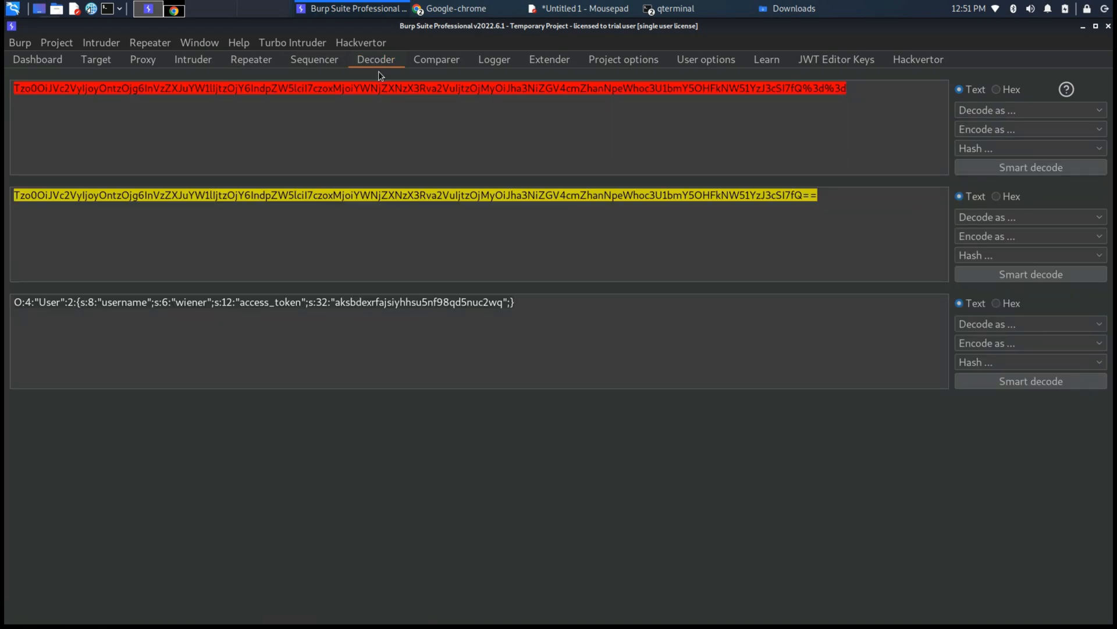
Return to Repeater and switch to the CustomTemplate.php request in tab 2.
left_click(252, 59)
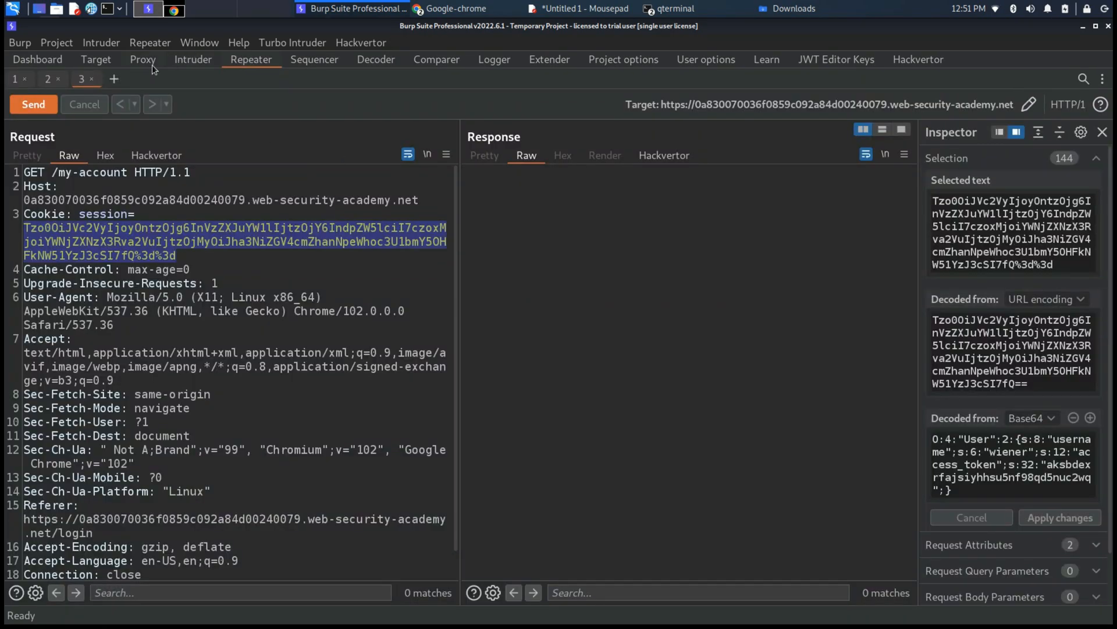
left_click(46, 78)
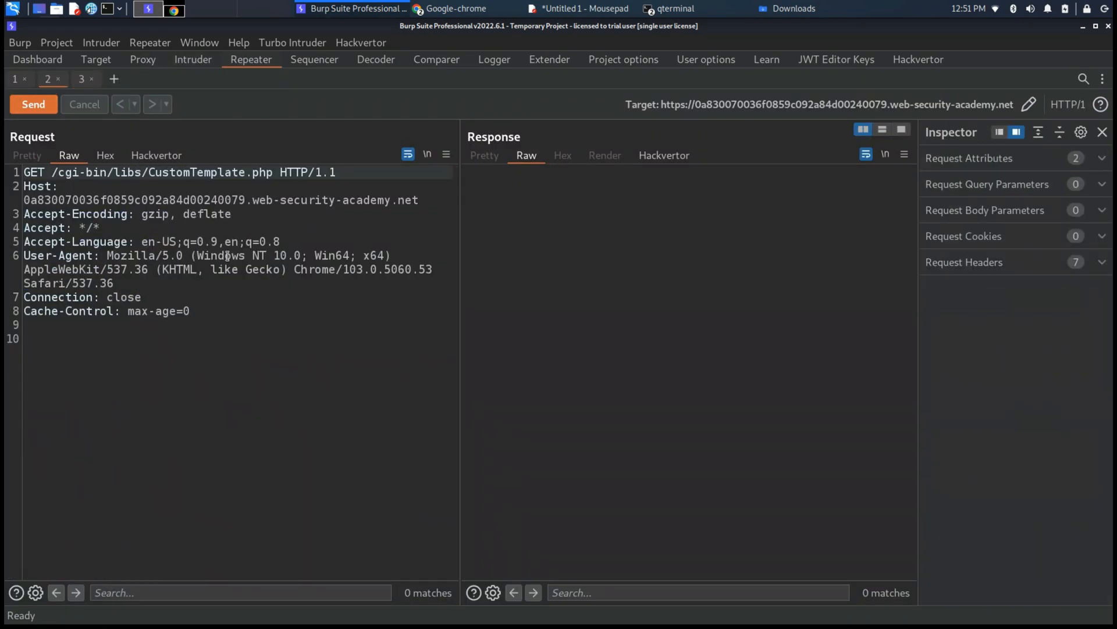
Request CustomTemplate.php, then CustomTemplate.php~ to leak the class's backup PHP source.
left_click(33, 104)
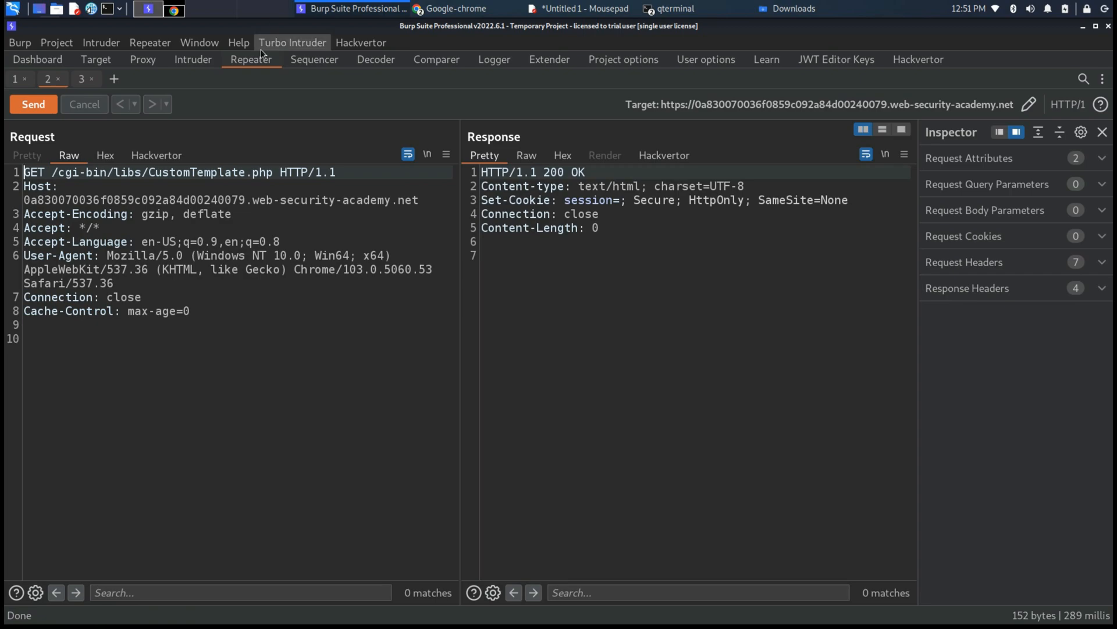
mouse_move(226, 73)
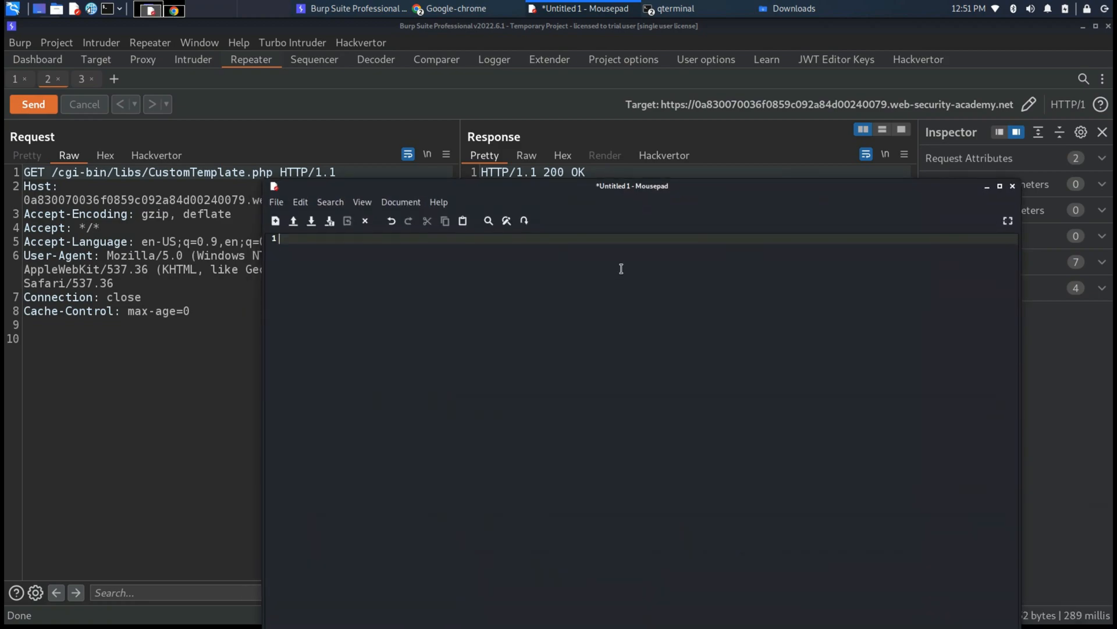
type("u000")
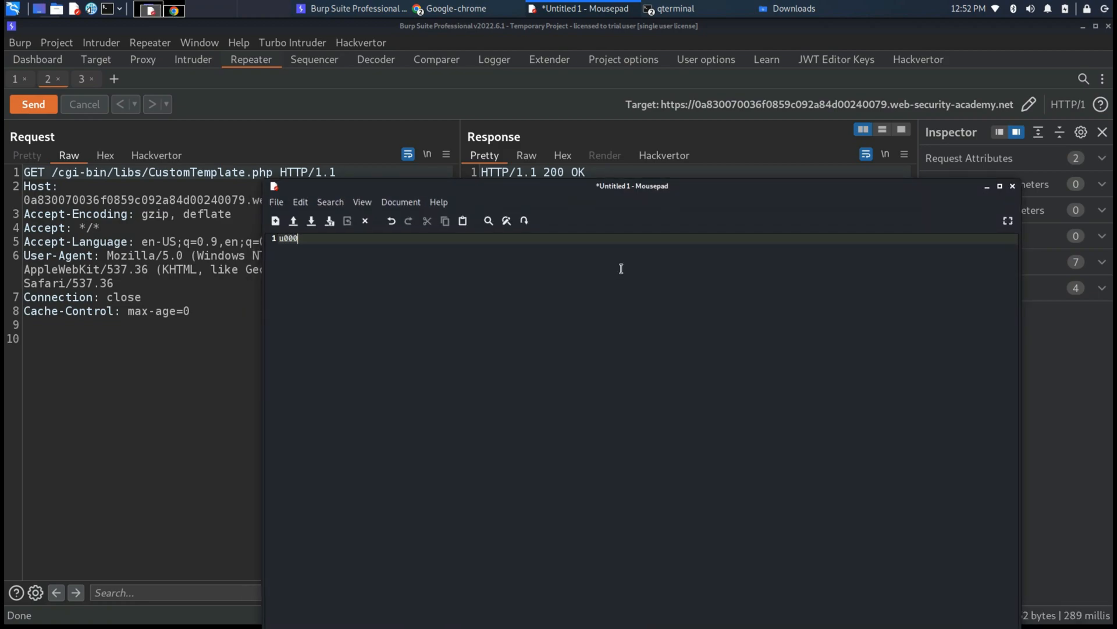
type("7")
left_click(230, 172)
type("~")
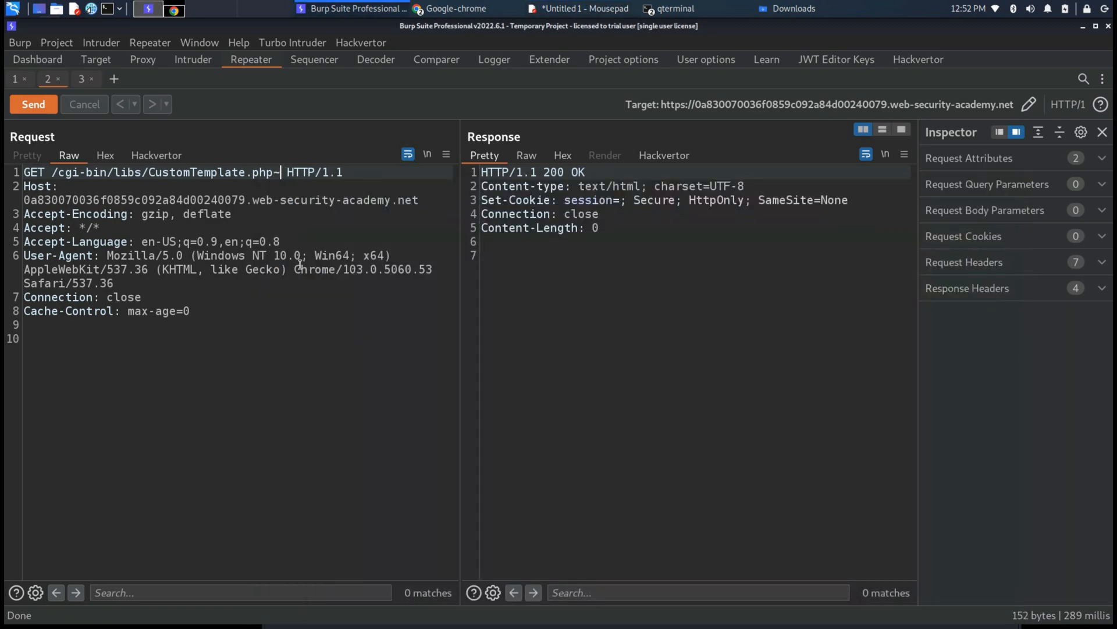
left_click(32, 103)
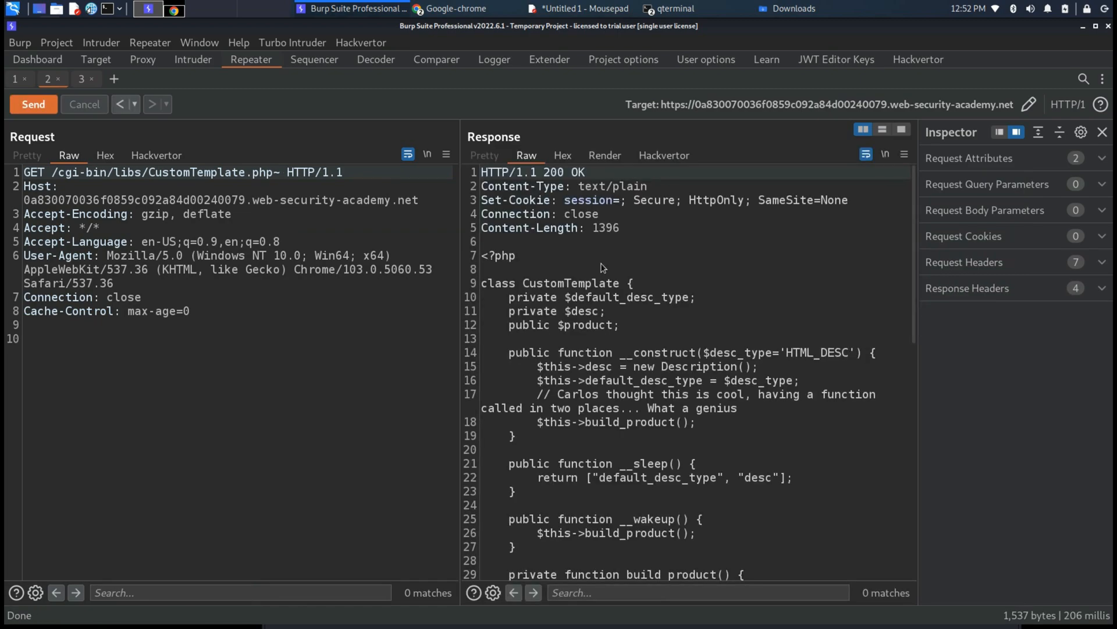
mouse_move(456, 285)
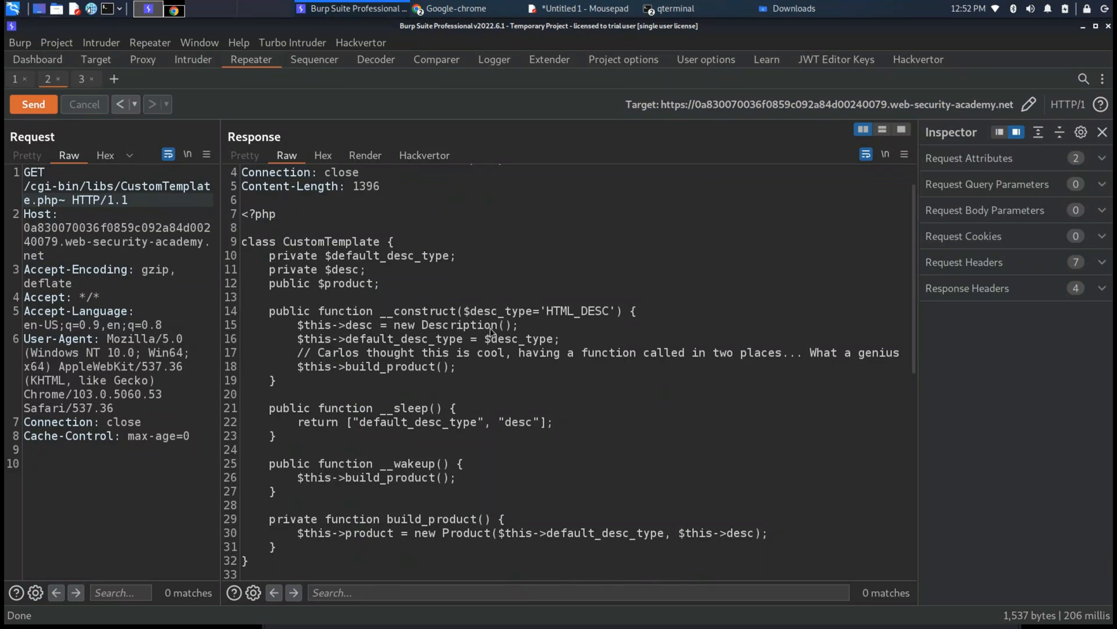
mouse_move(533, 375)
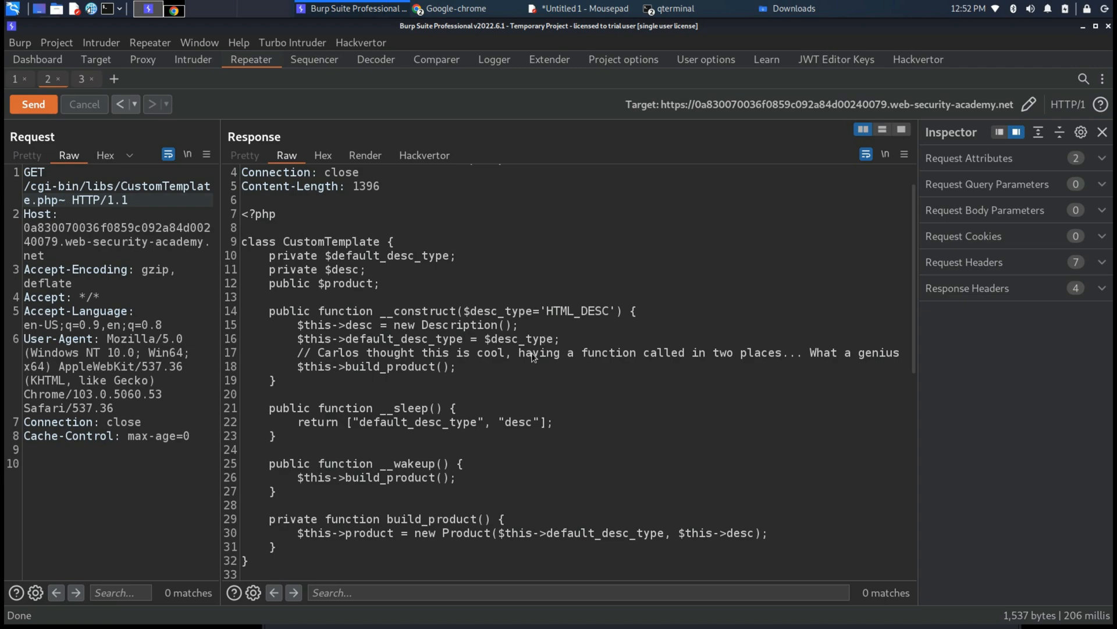
mouse_move(463, 345)
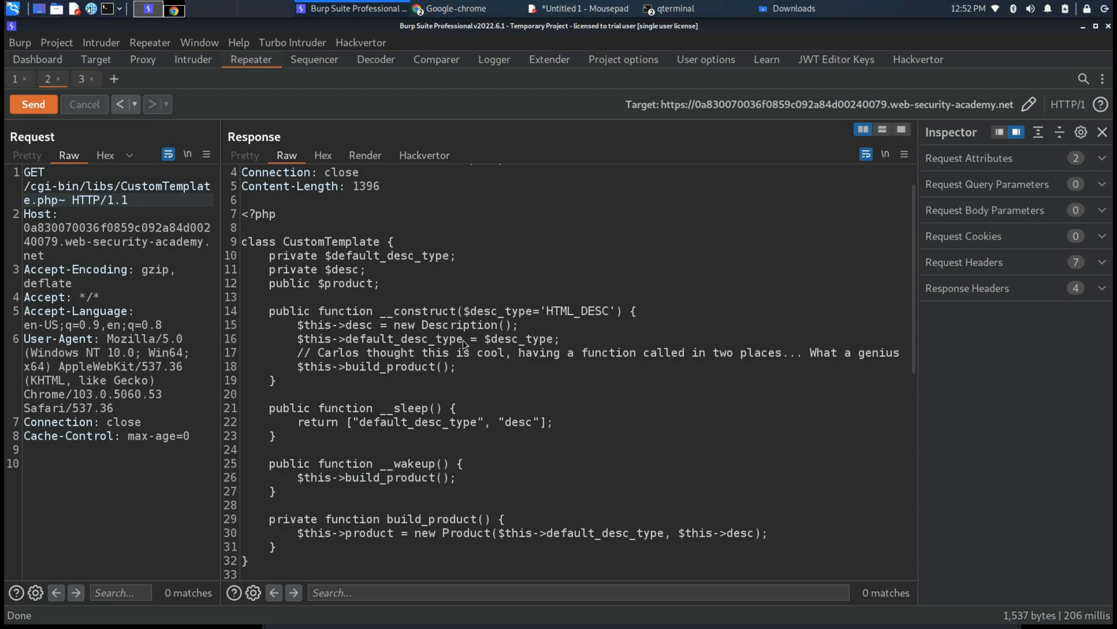
mouse_move(563, 345)
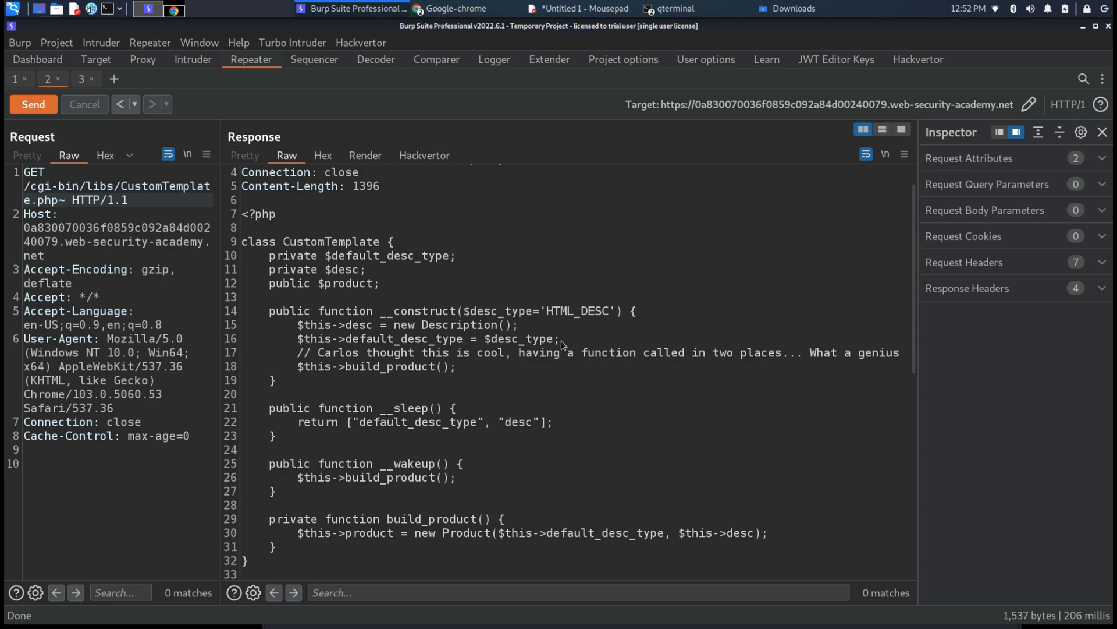
mouse_move(520, 380)
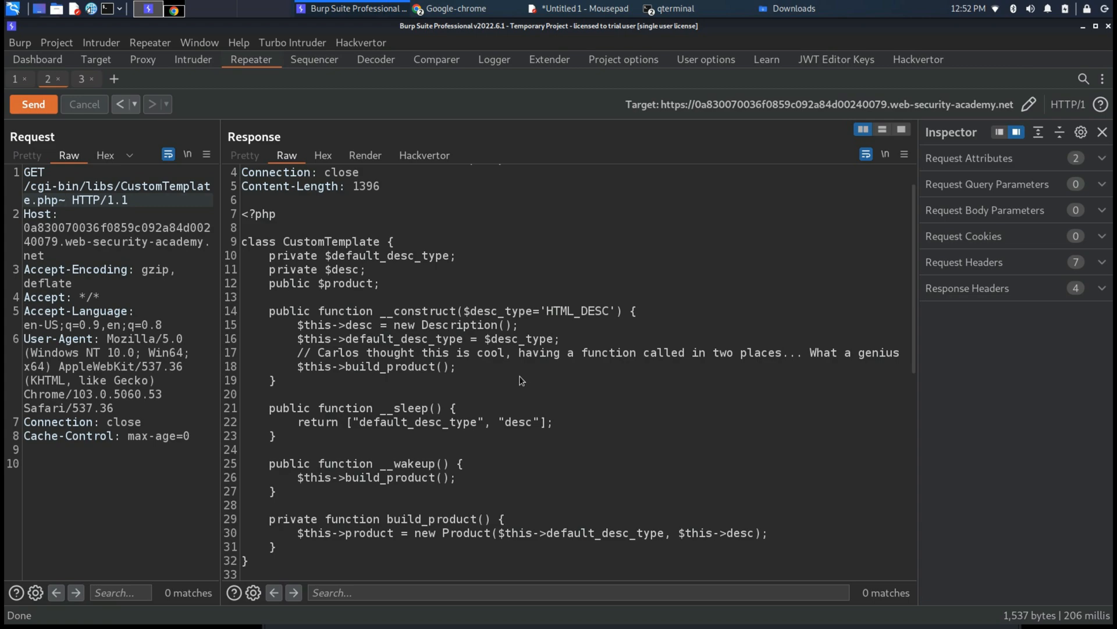
Scroll through the leaked source to read the Product, Description and DefaultMap classes with call_user_func.
scroll("down", 3)
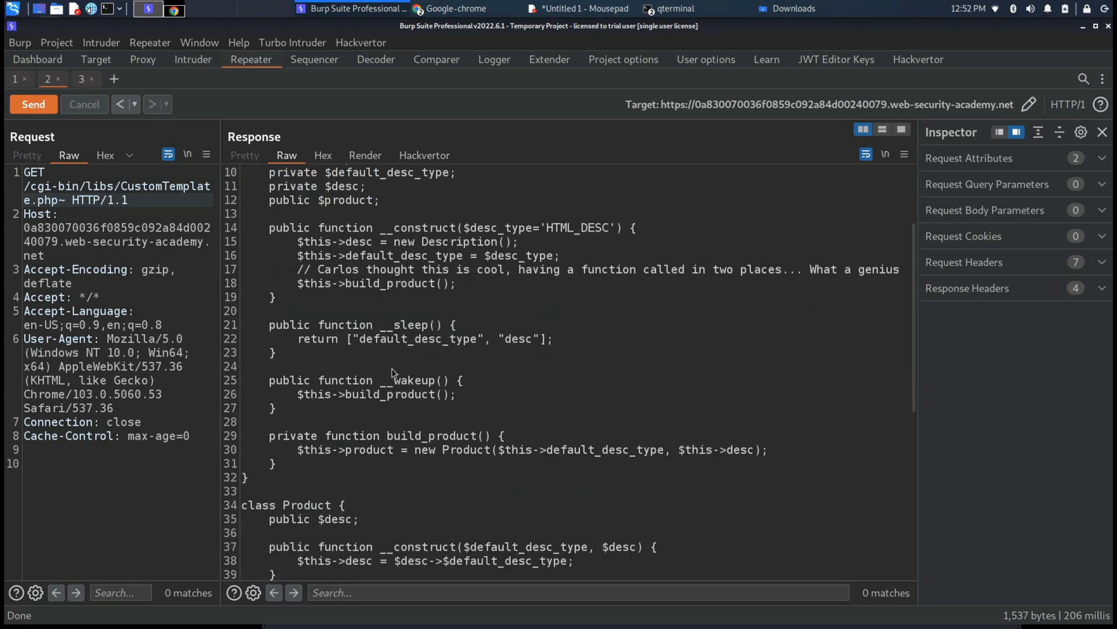
scroll("down", 3)
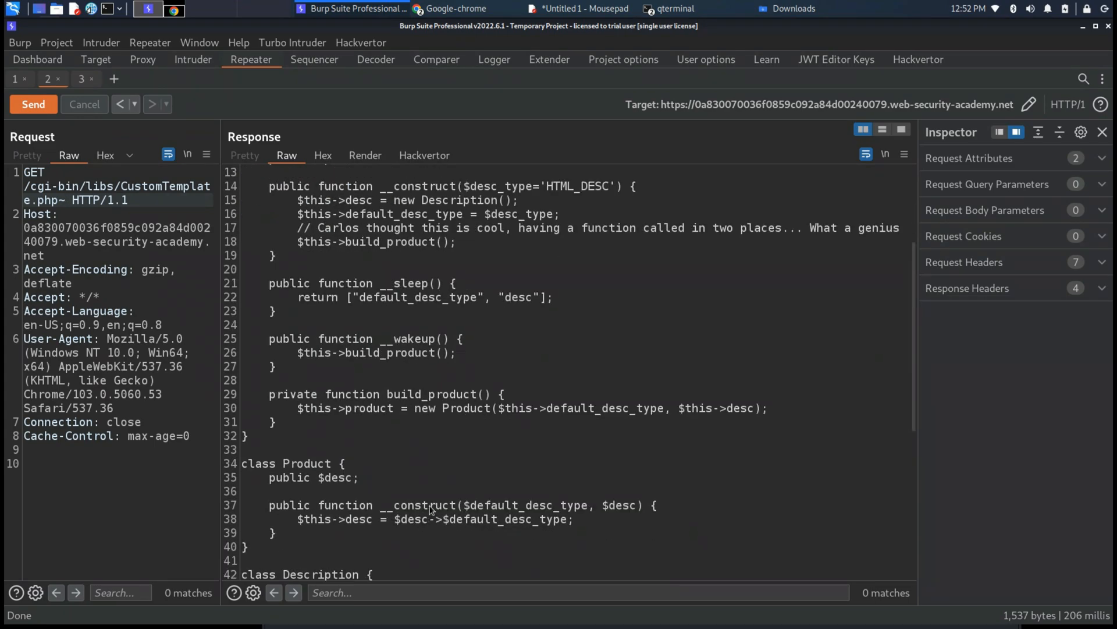
scroll("down", 3)
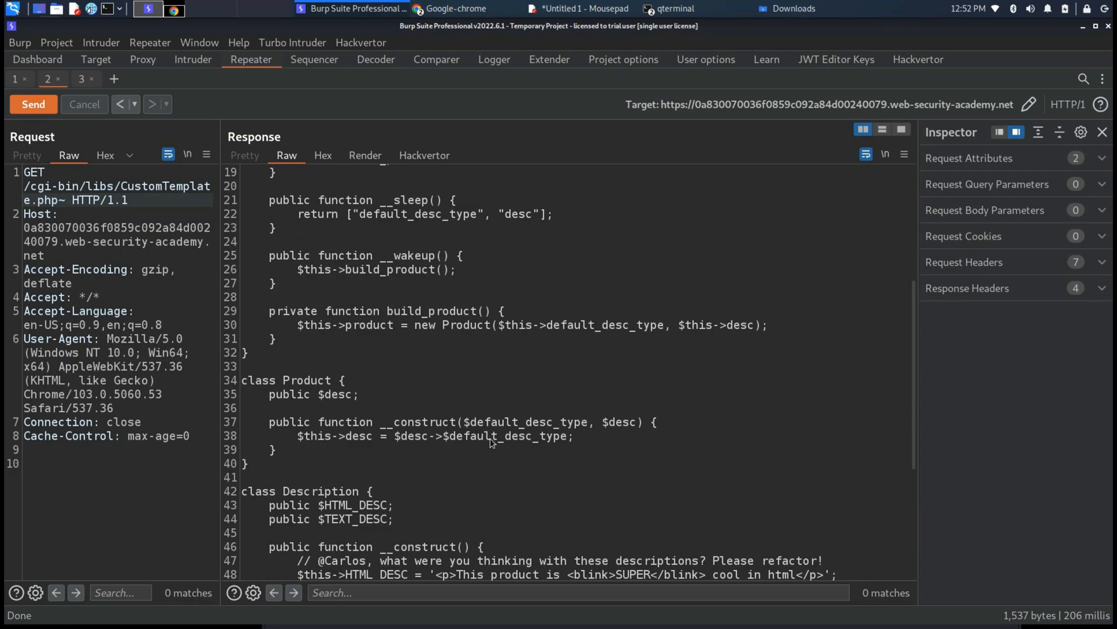
scroll("down", 3)
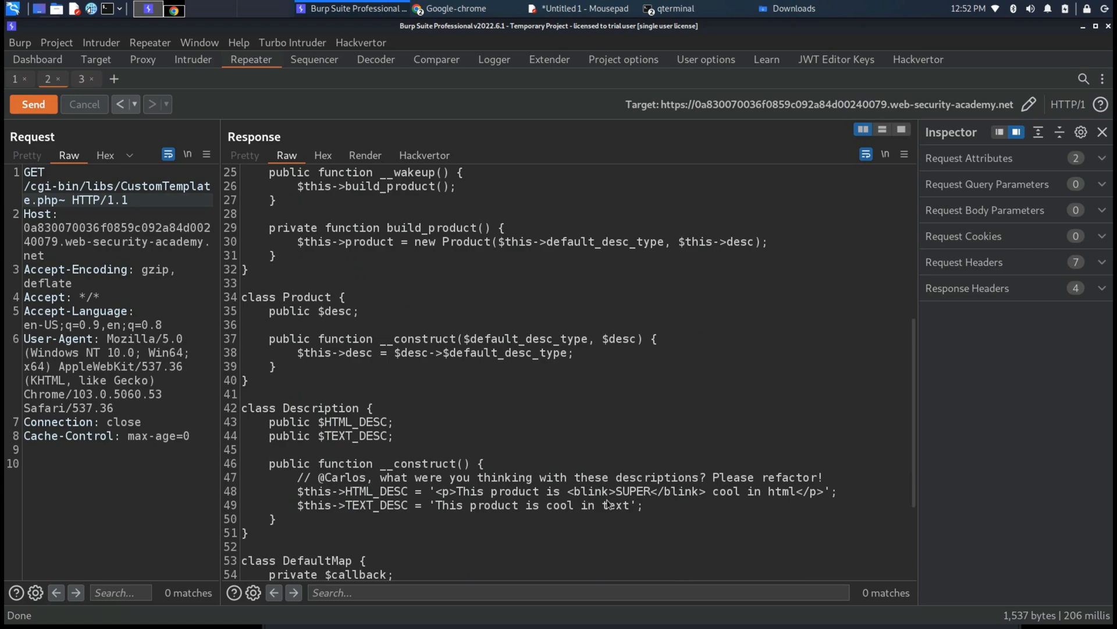
scroll("down", 3)
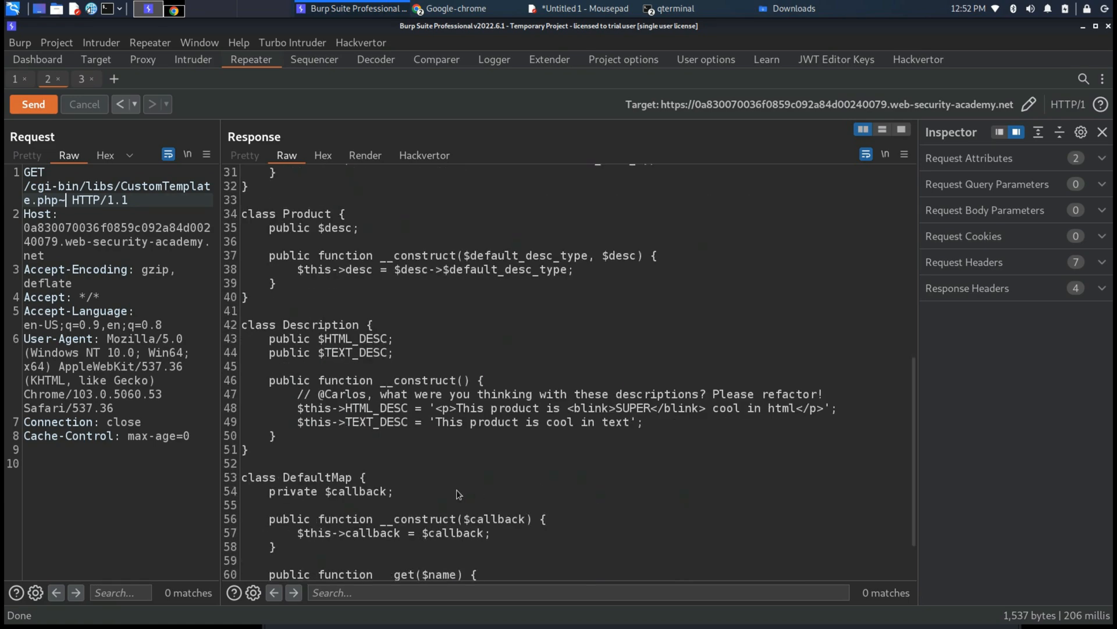
scroll("down", 3)
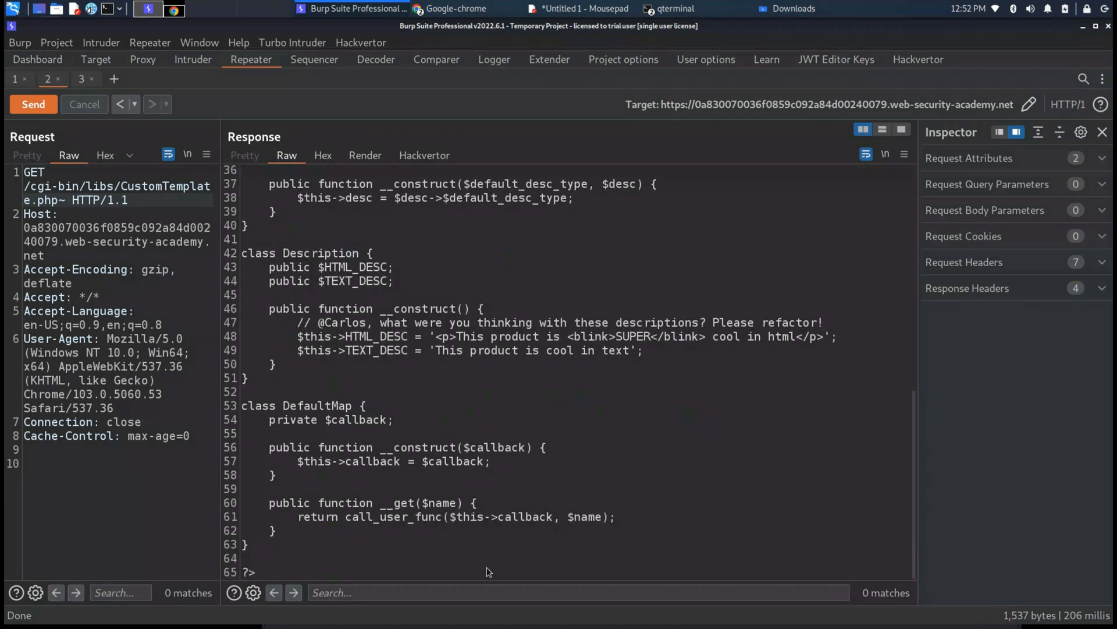
mouse_move(429, 533)
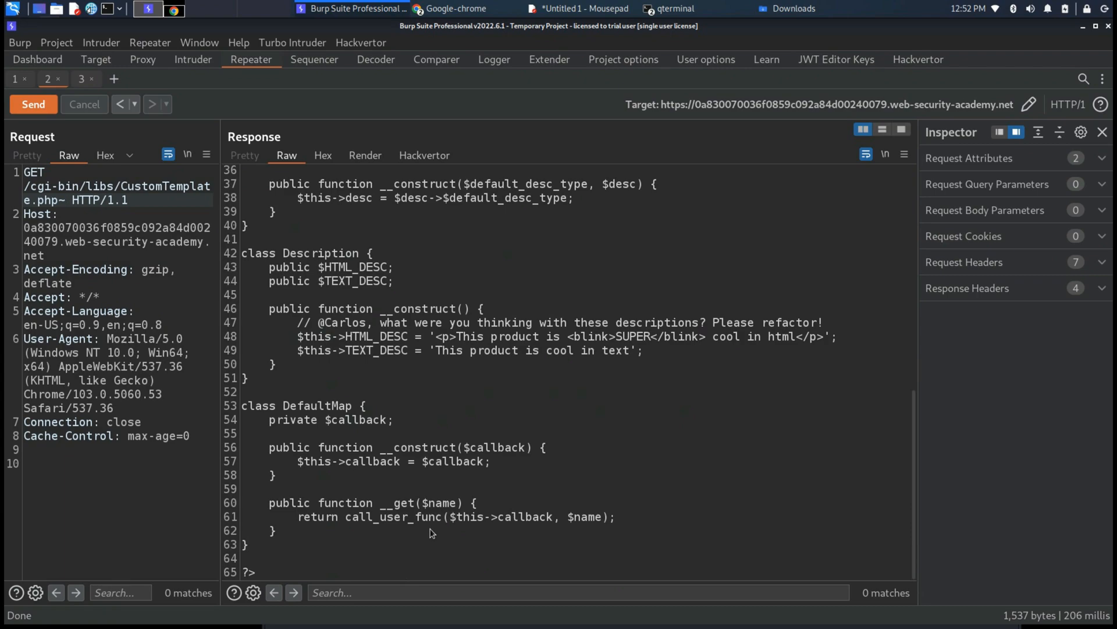
mouse_move(476, 519)
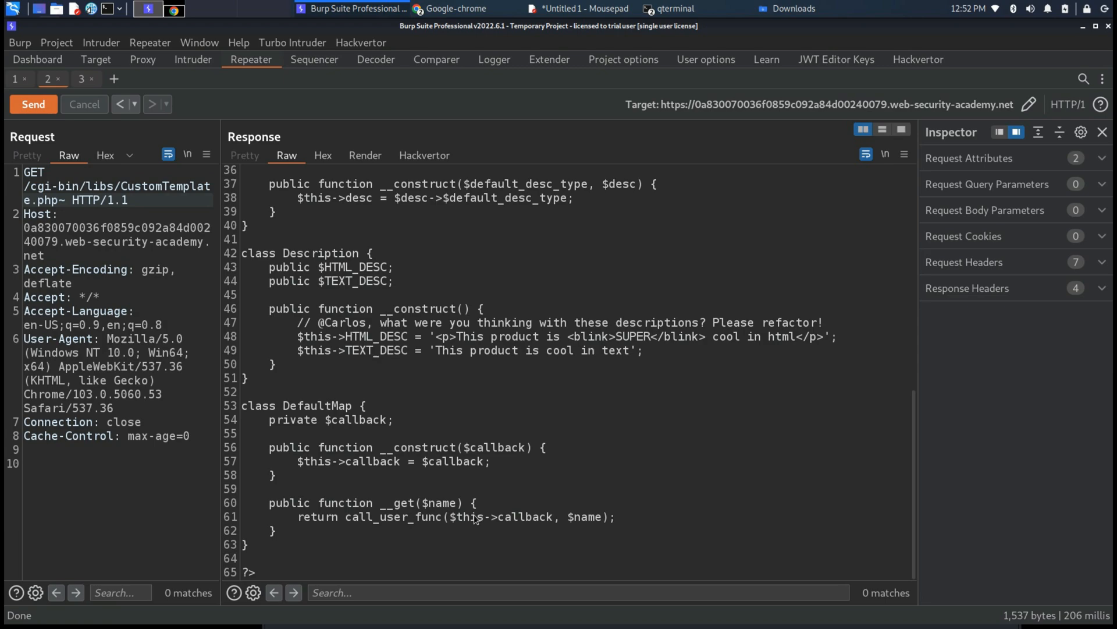
mouse_move(611, 506)
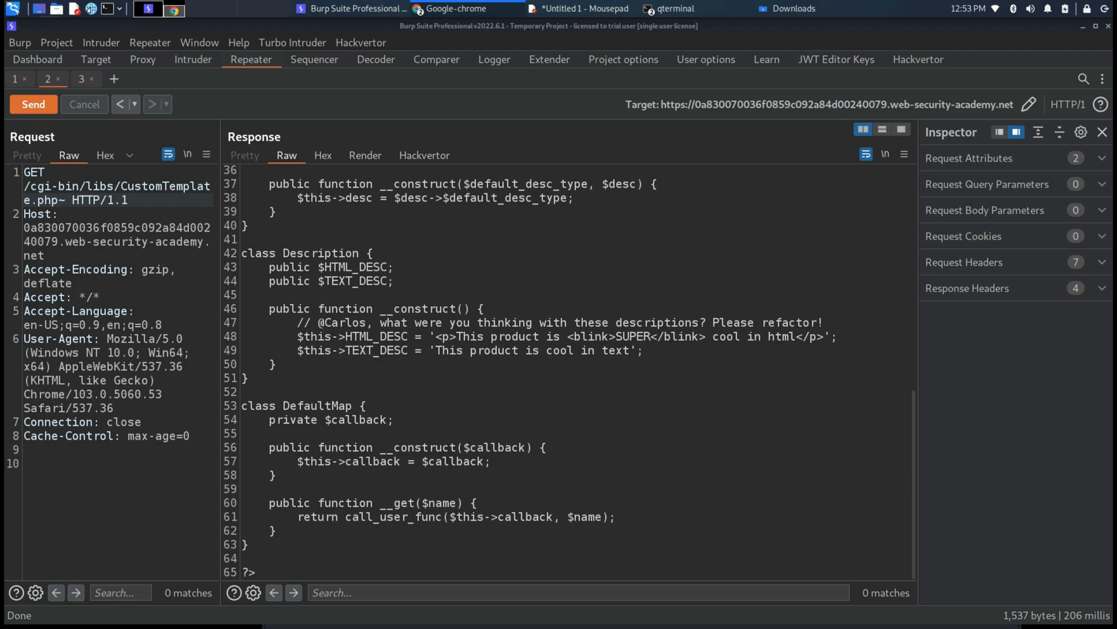
mouse_move(494, 414)
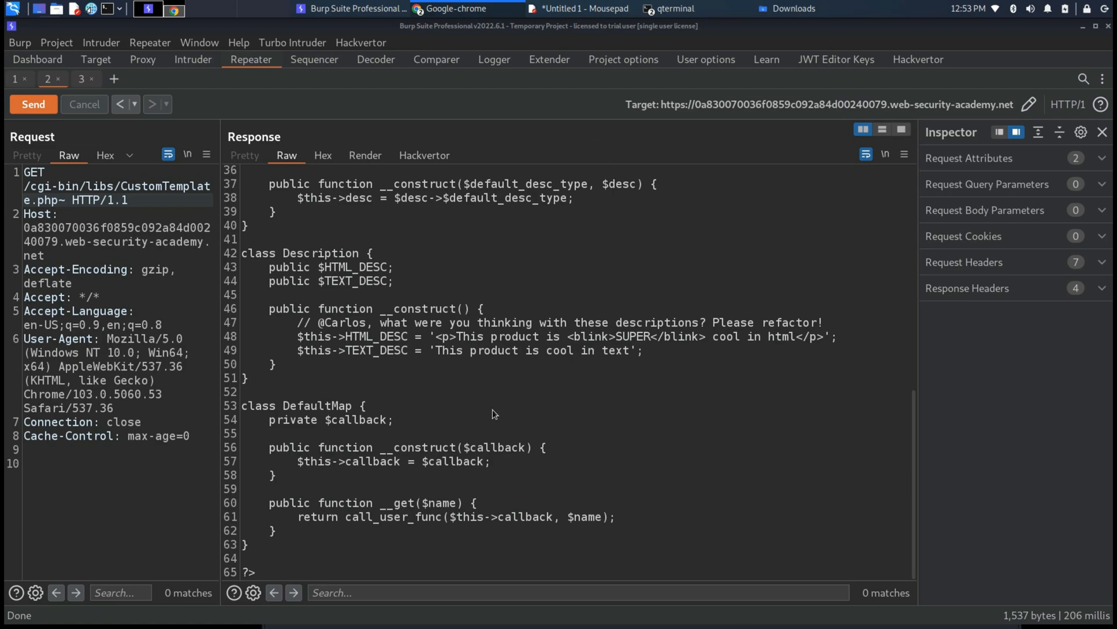
mouse_move(557, 269)
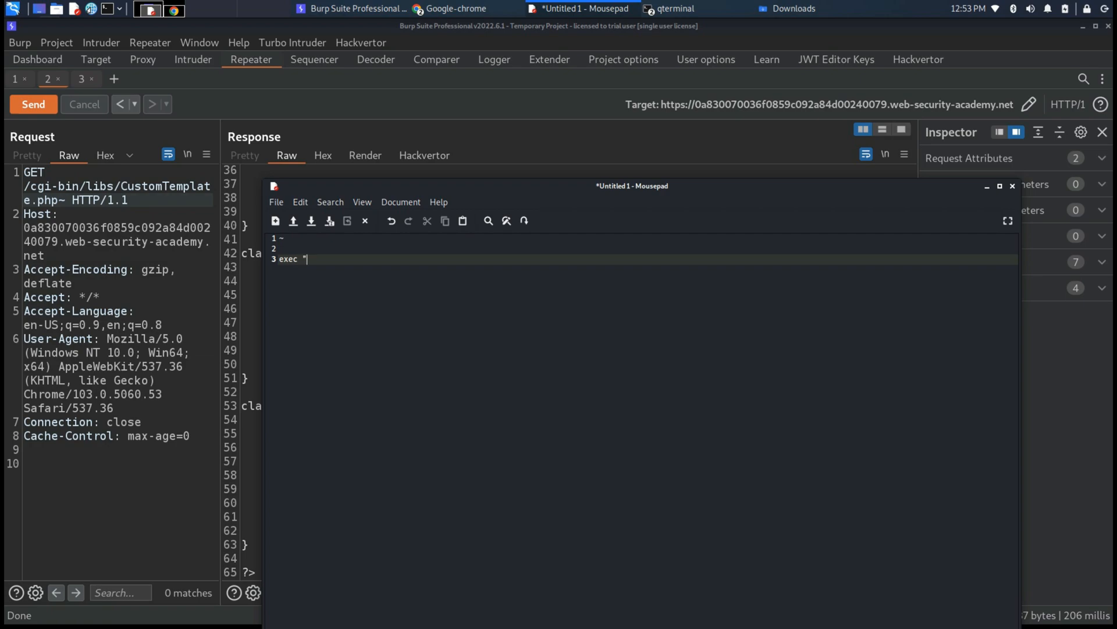
Write exec "rm /home/carlos/morale.txt" in the Mousepad note as the gadget chain's target command.
type("rm /")
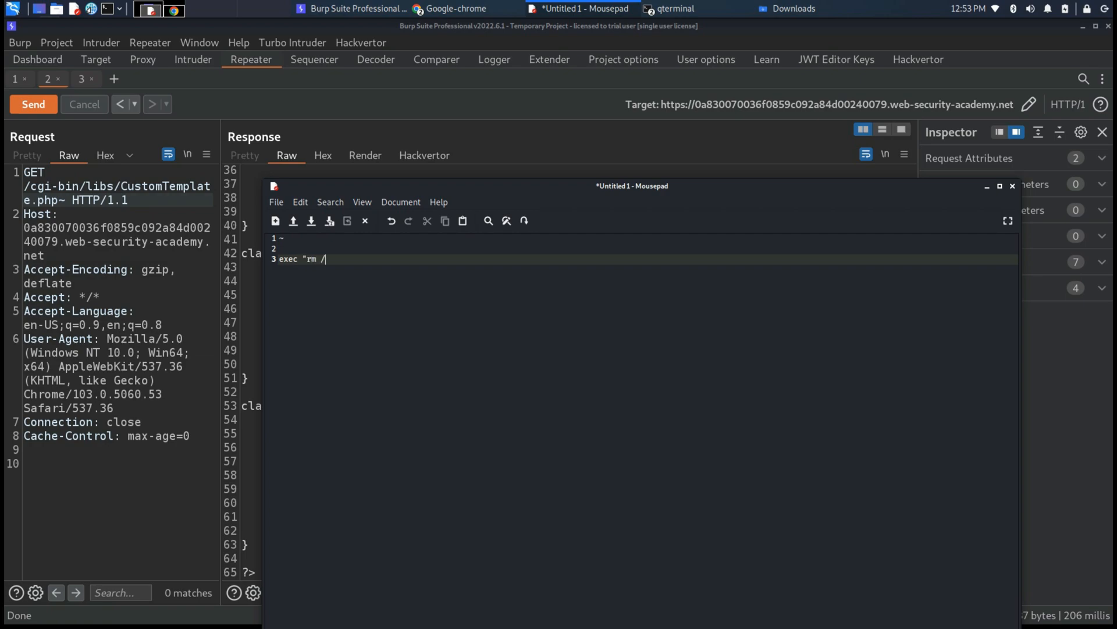
type("home/")
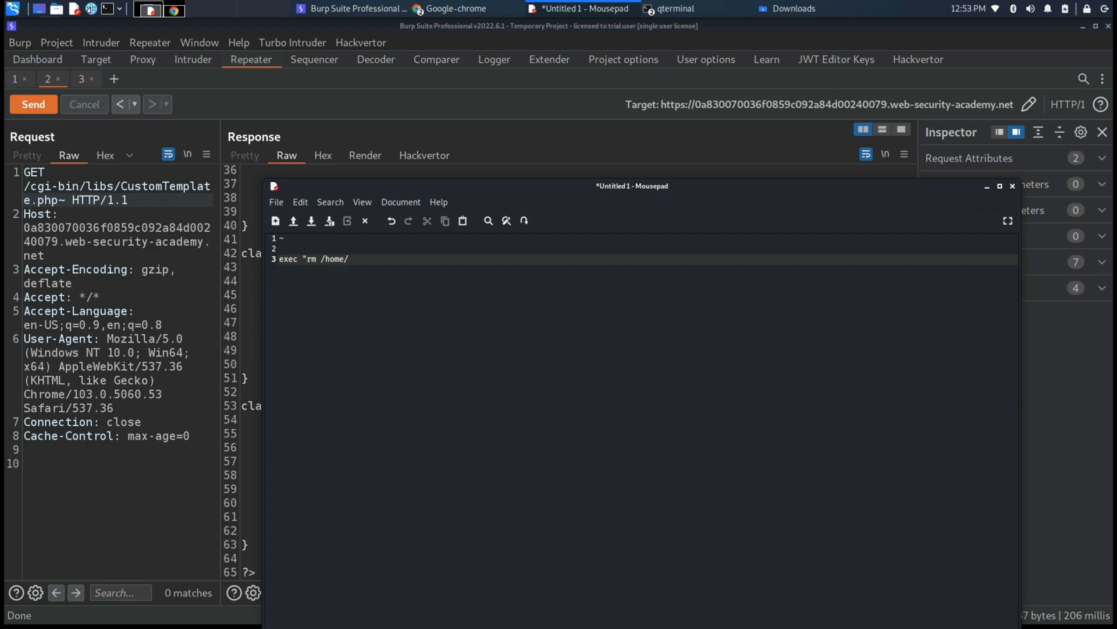
type("carlos/")
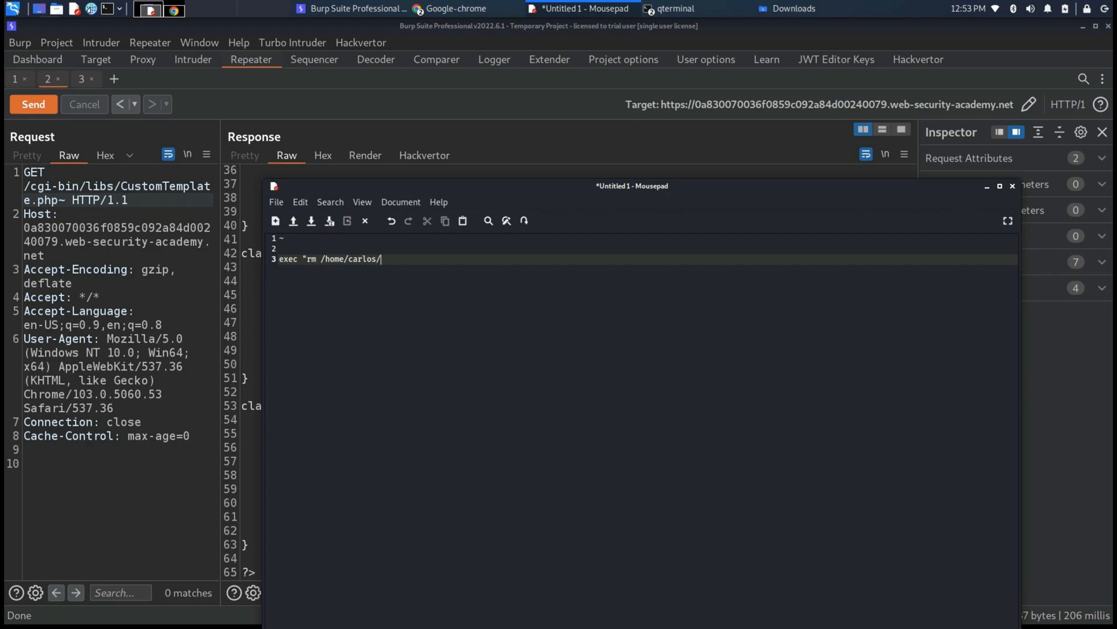
type("morale.tc")
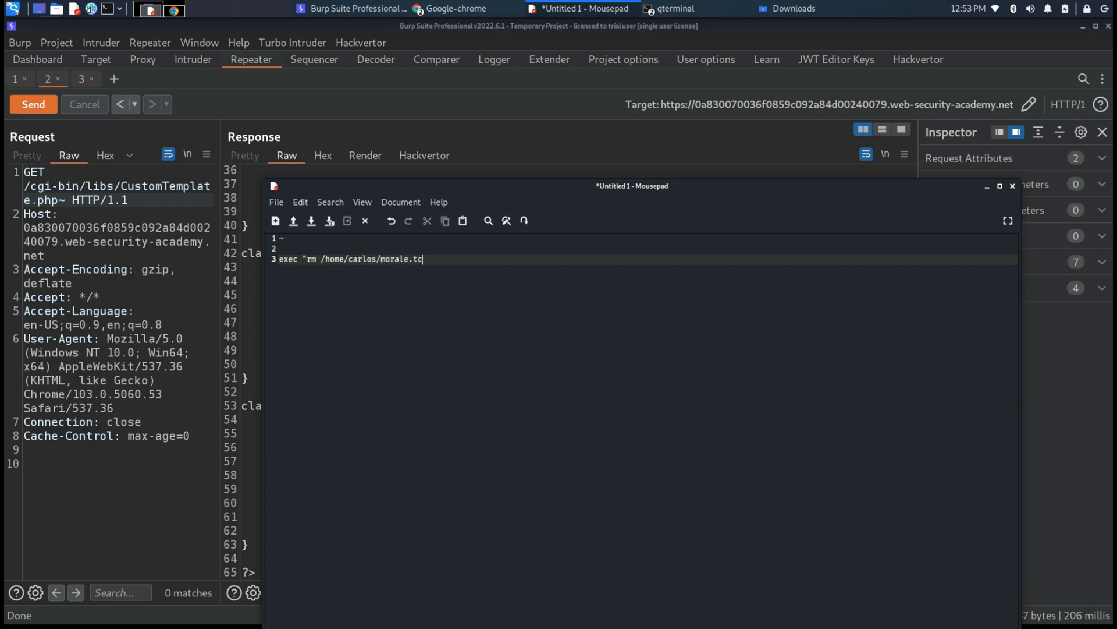
type("xt\"")
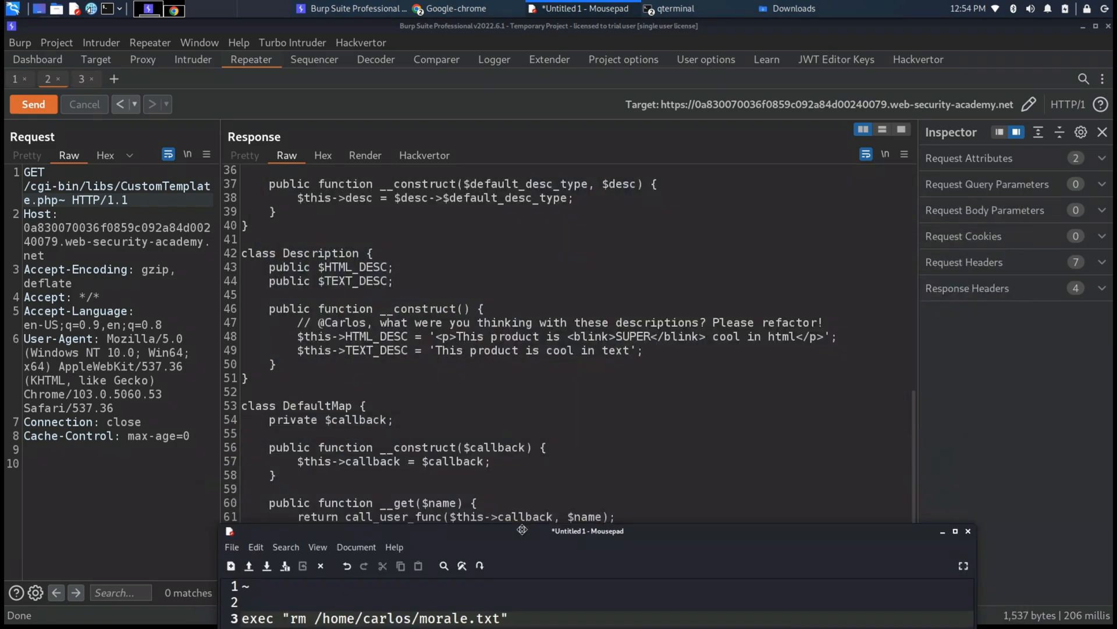
In Decoder swap the object class from User to CustomTemplate and echo its name length in the terminal.
left_click(376, 60)
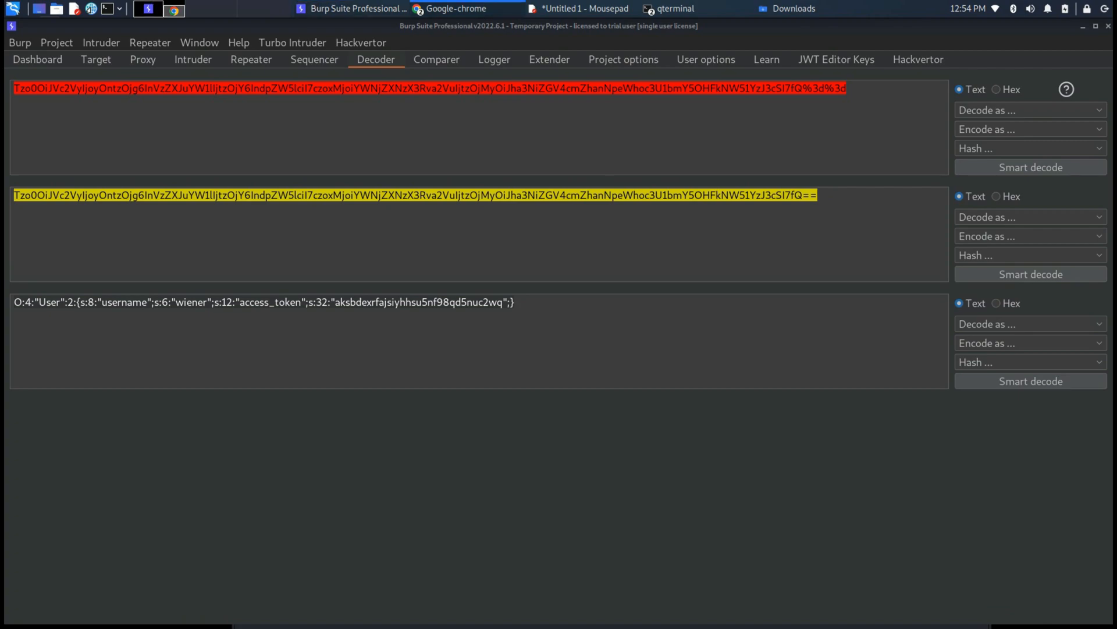
mouse_move(487, 469)
type("echo \"CUstro")
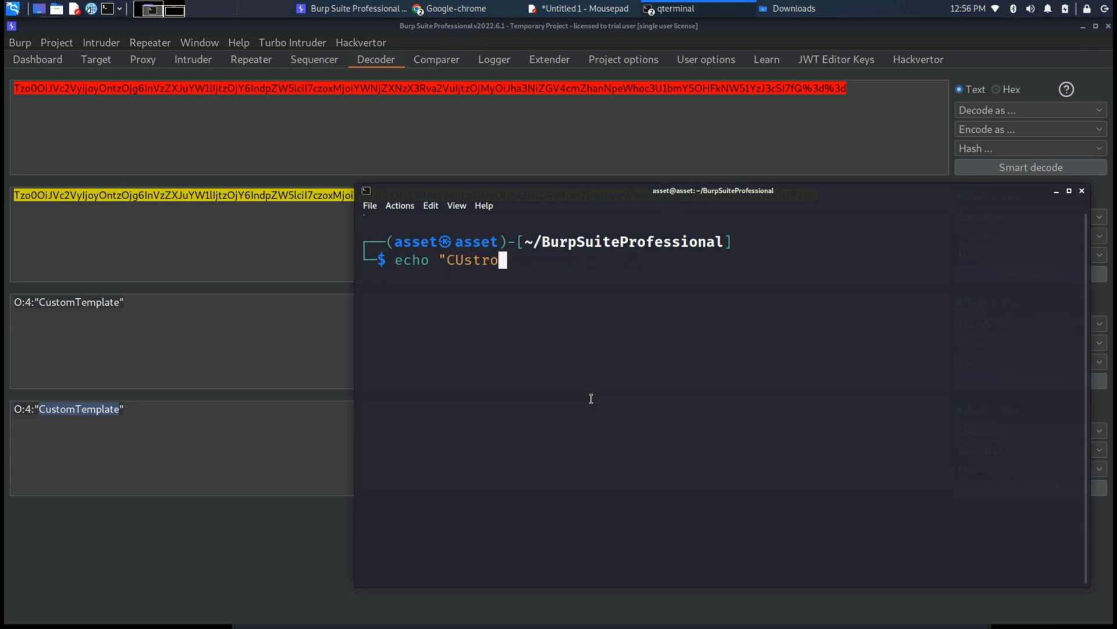
key("Return")
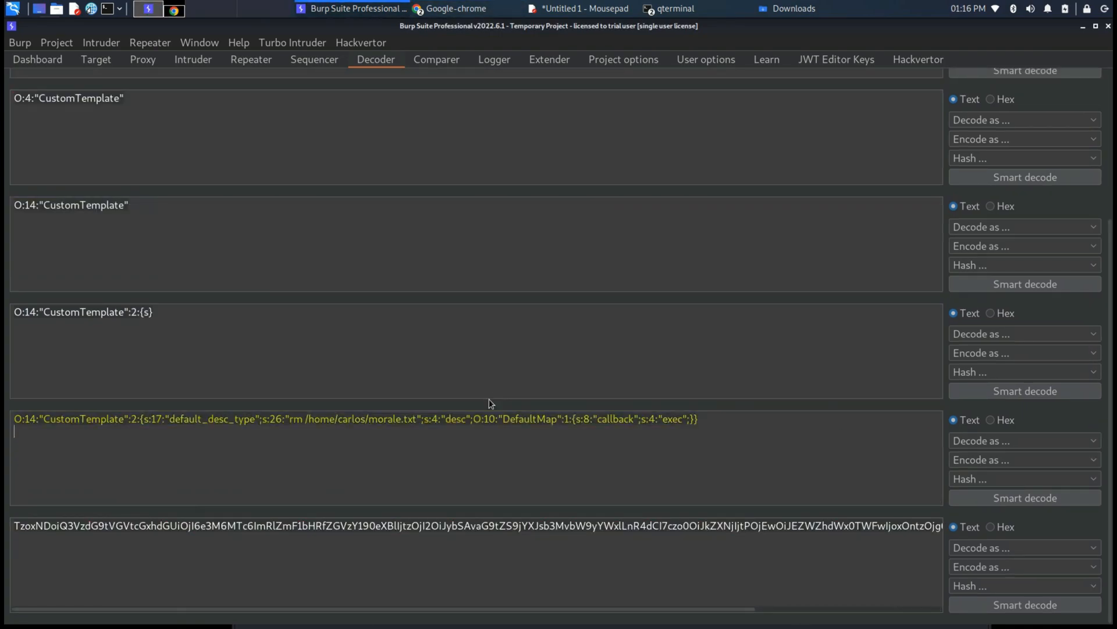
mouse_move(838, 447)
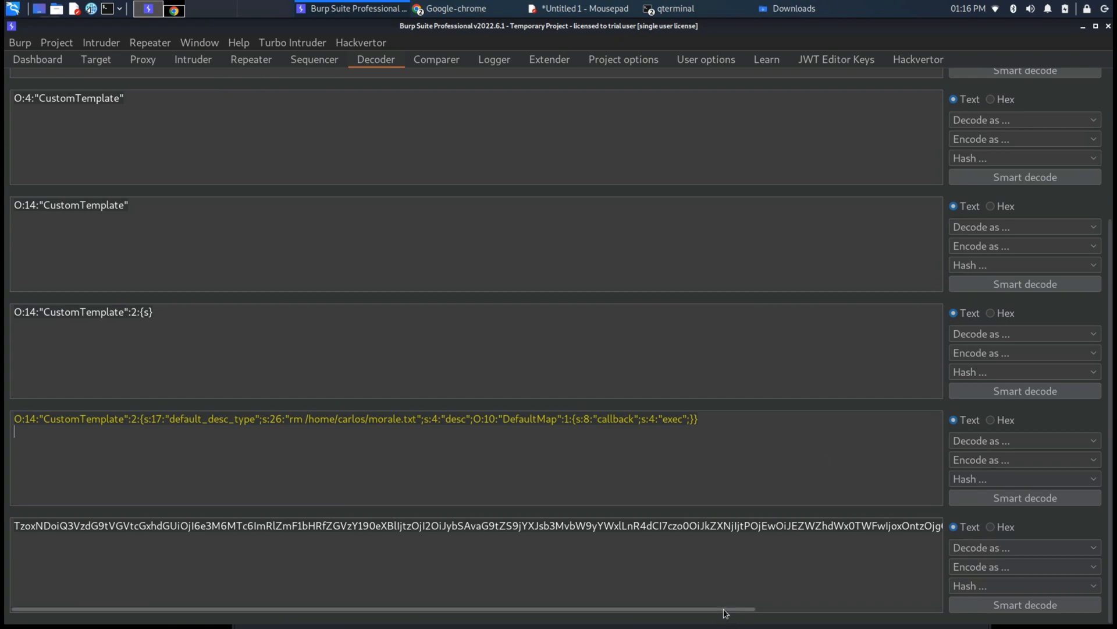
Encode the serialized CustomTemplate/DefaultMap payload as Base64, then URL-encode the result.
left_click(1024, 440)
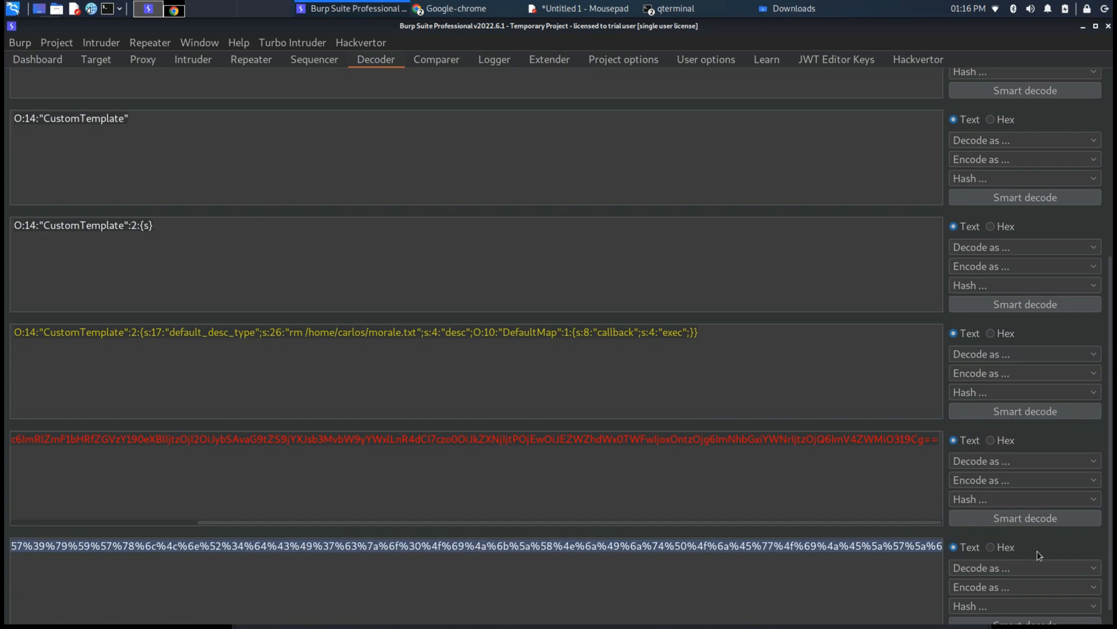
scroll("right", 3)
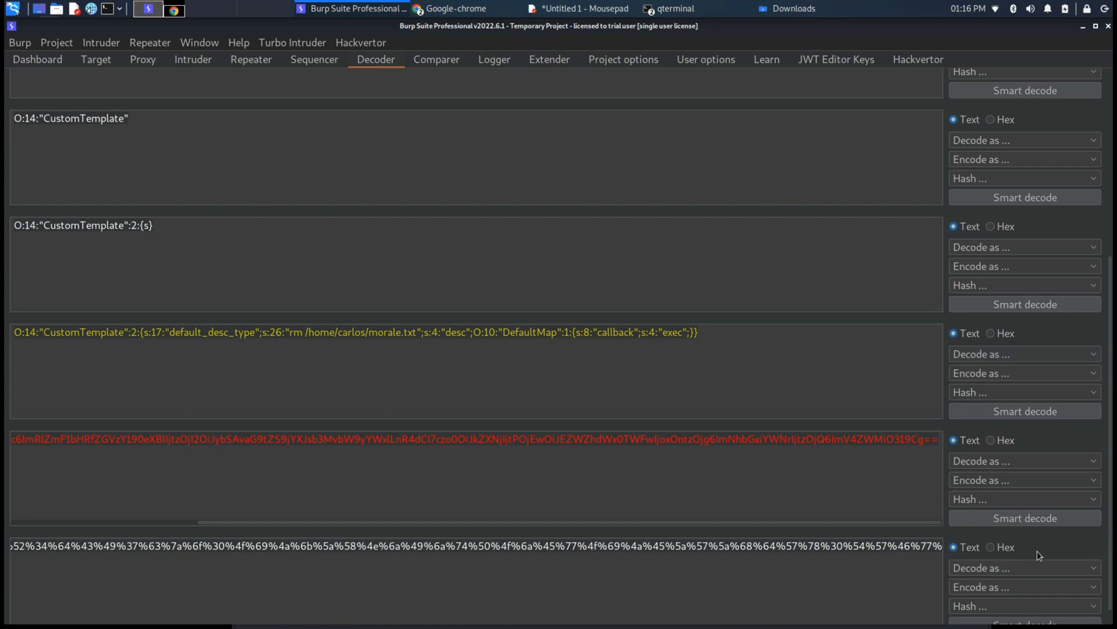
left_click(1024, 517)
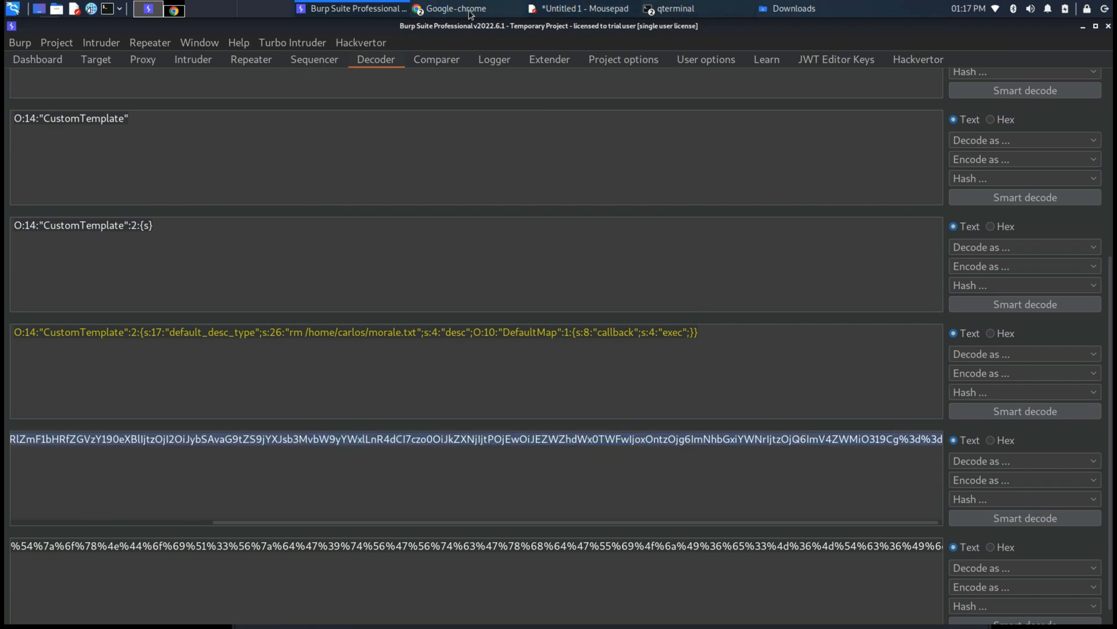
Reload the account page with the forged session cookie so the lab shows Solved.
left_click(453, 8)
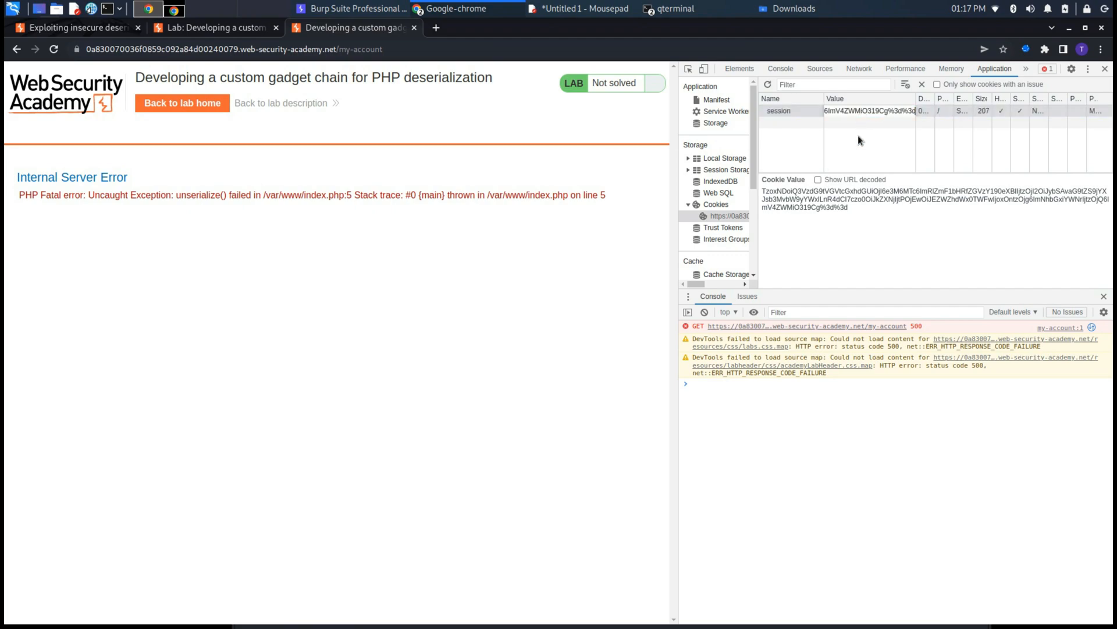
left_click(52, 49)
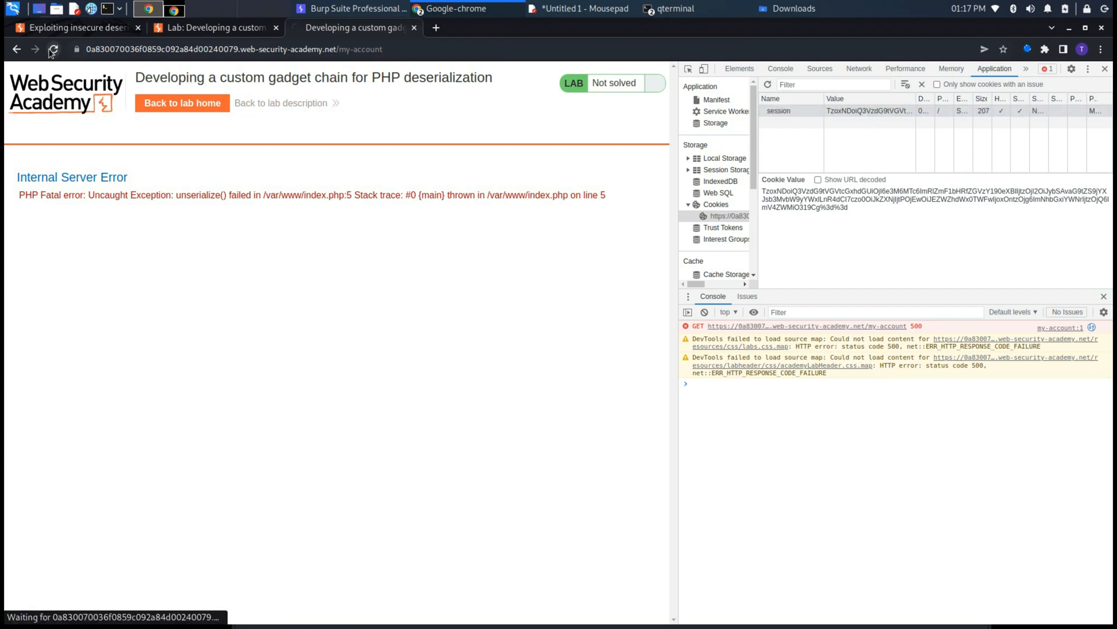
left_click(53, 49)
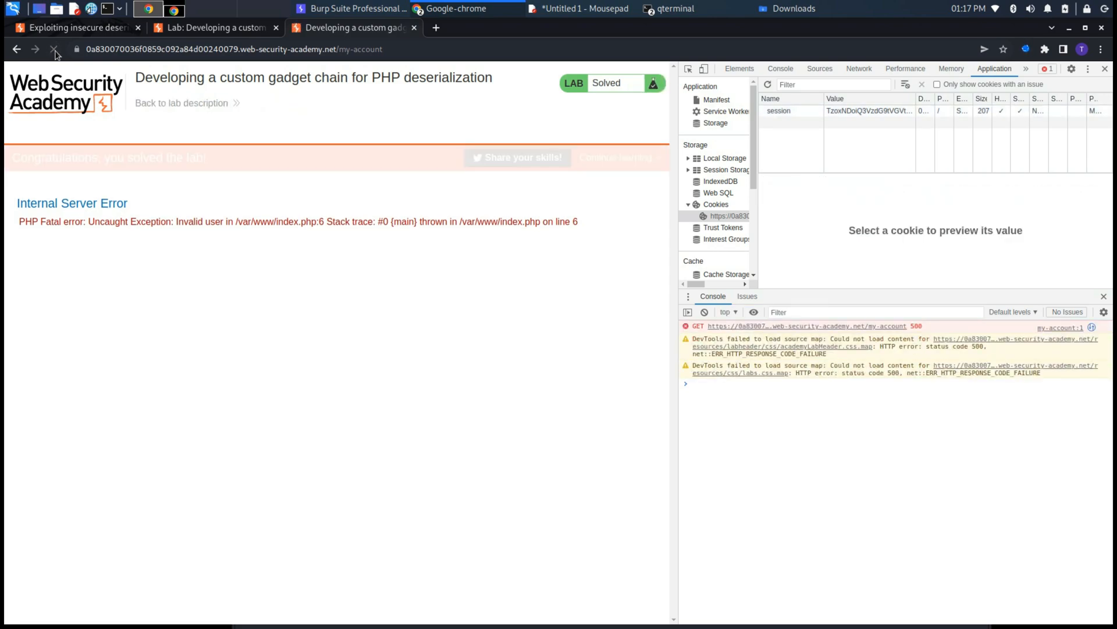